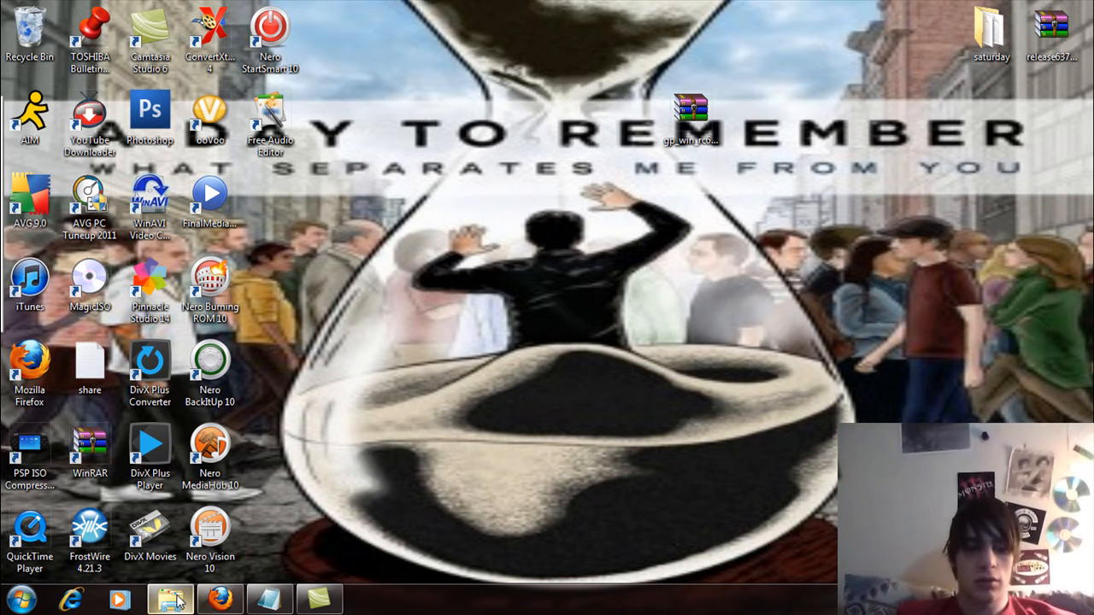
# - Open AirCrack_PSP_0.544993.rar from Downloads so its contents show in WinRAR
pyautogui.click(171, 598)
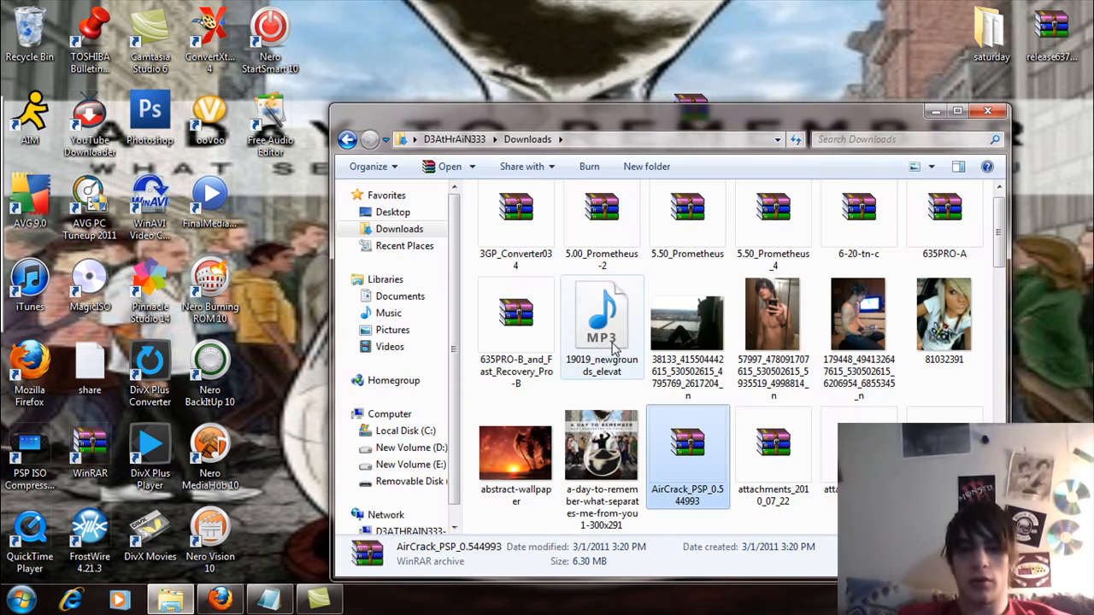
pyautogui.doubleClick(687, 448)
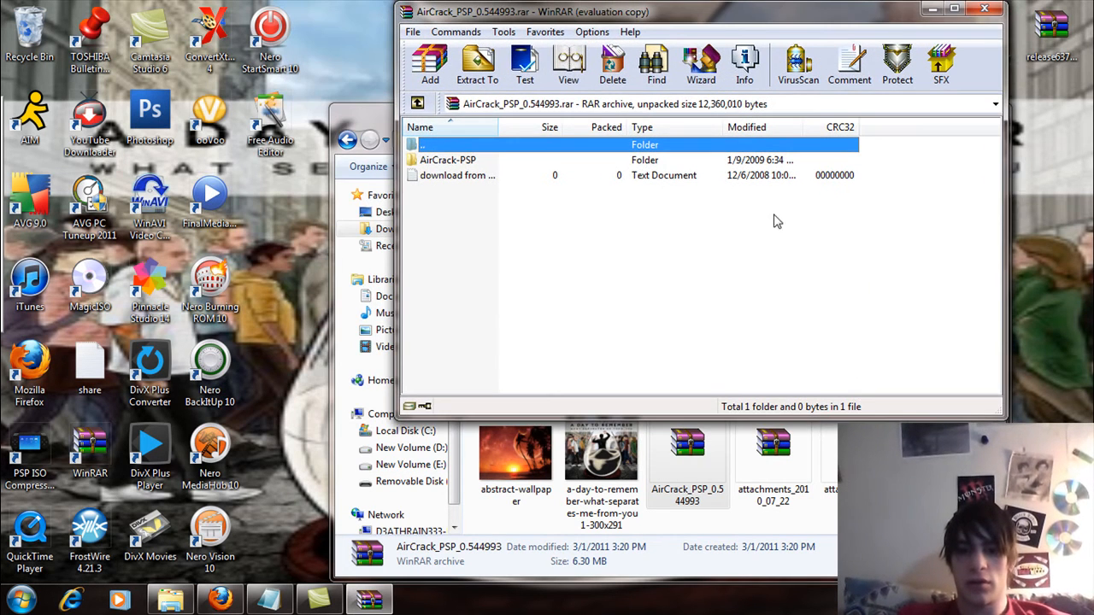
pyautogui.click(687, 453)
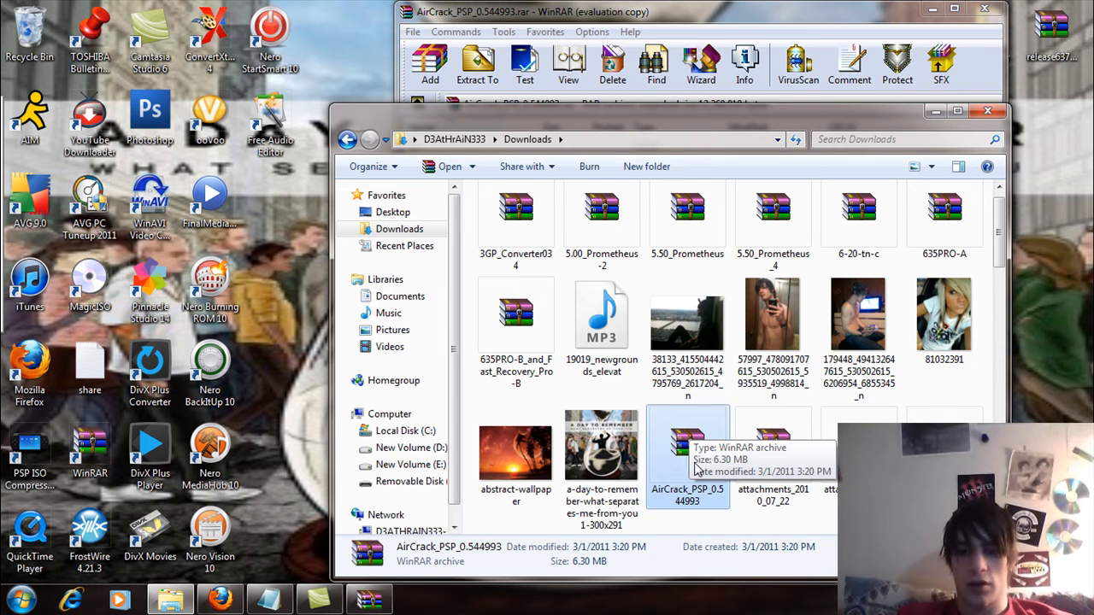
pyautogui.moveTo(684, 476)
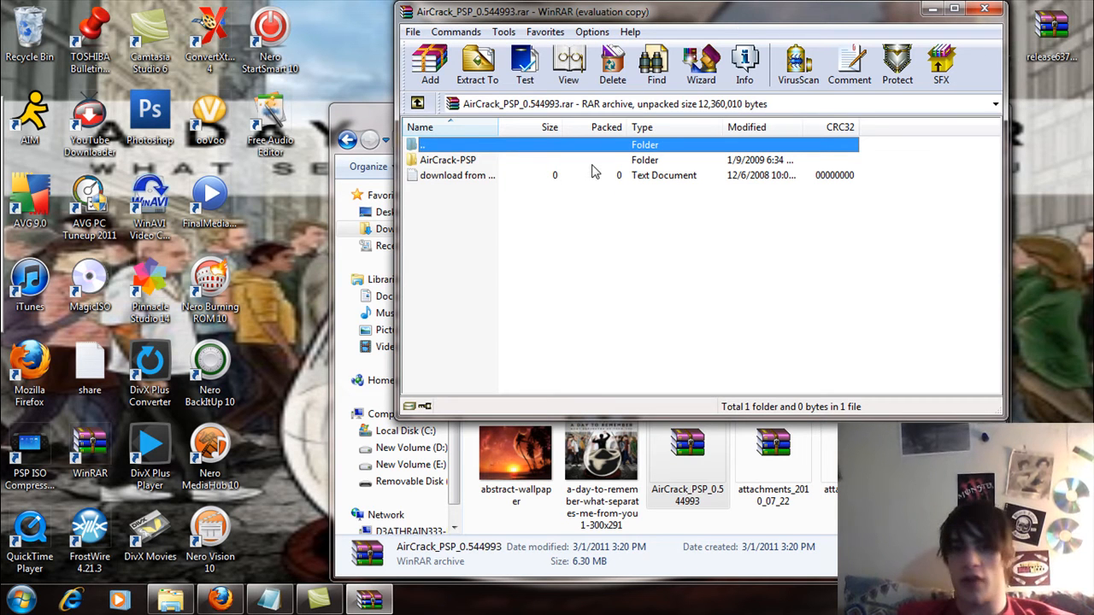
pyautogui.moveTo(615, 272)
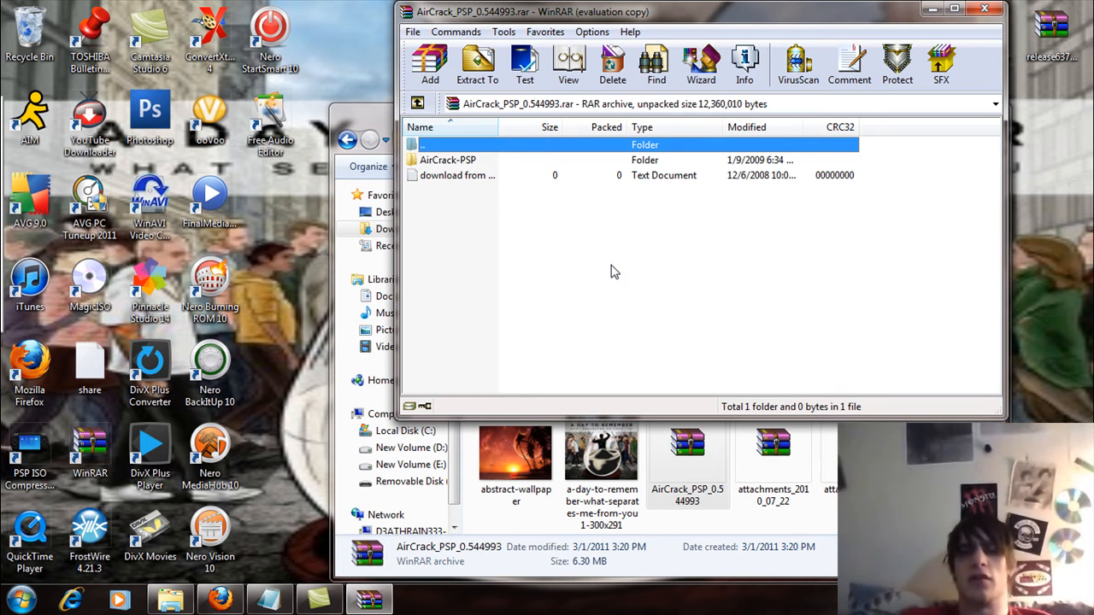
pyautogui.moveTo(459, 164)
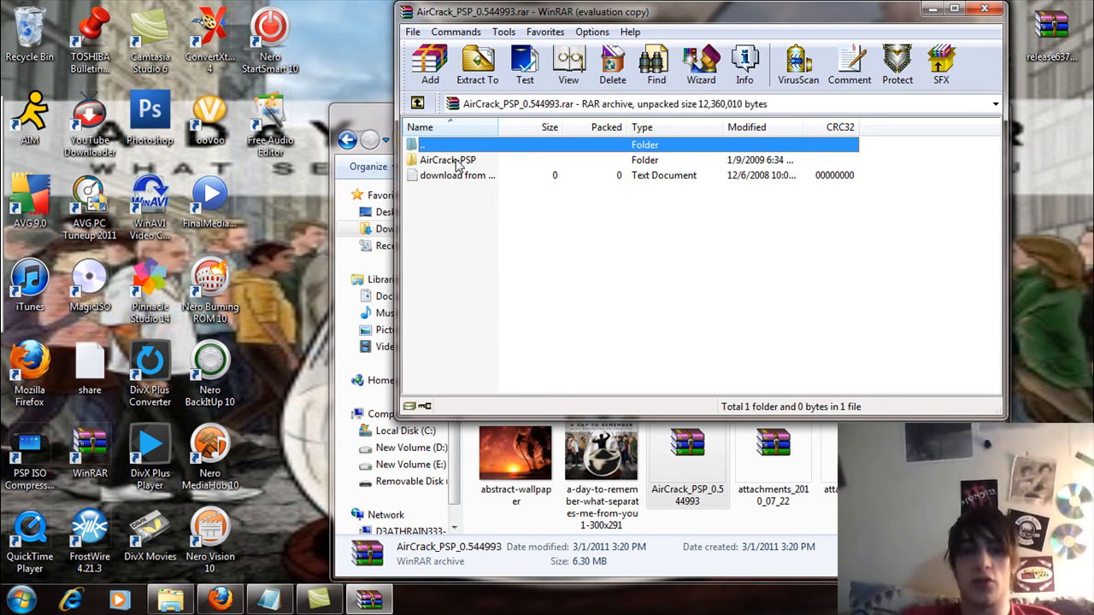
pyautogui.click(448, 161)
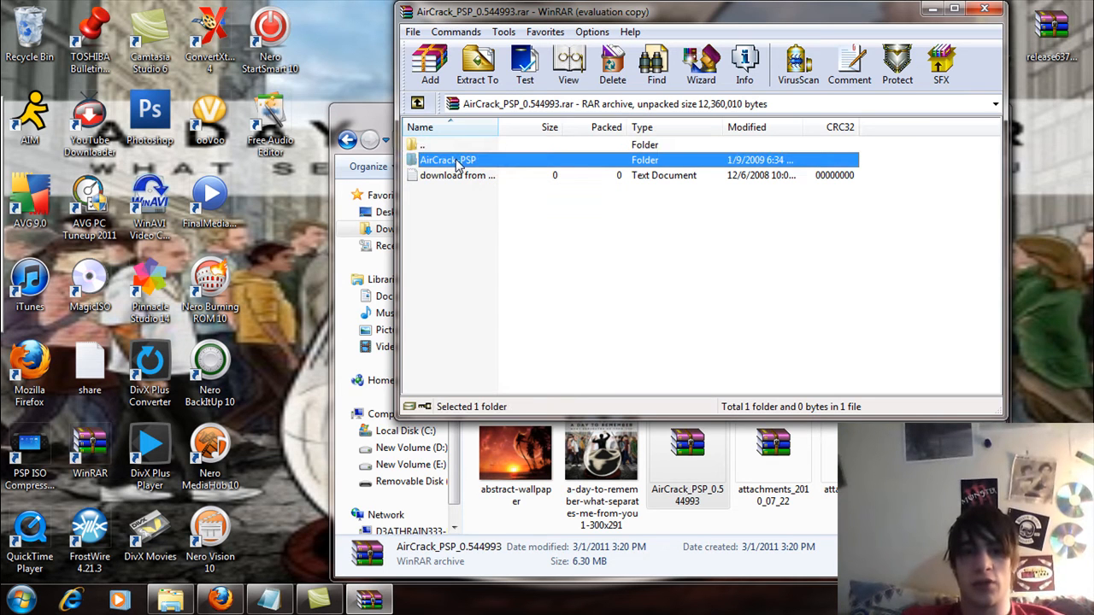
pyautogui.doubleClick(448, 161)
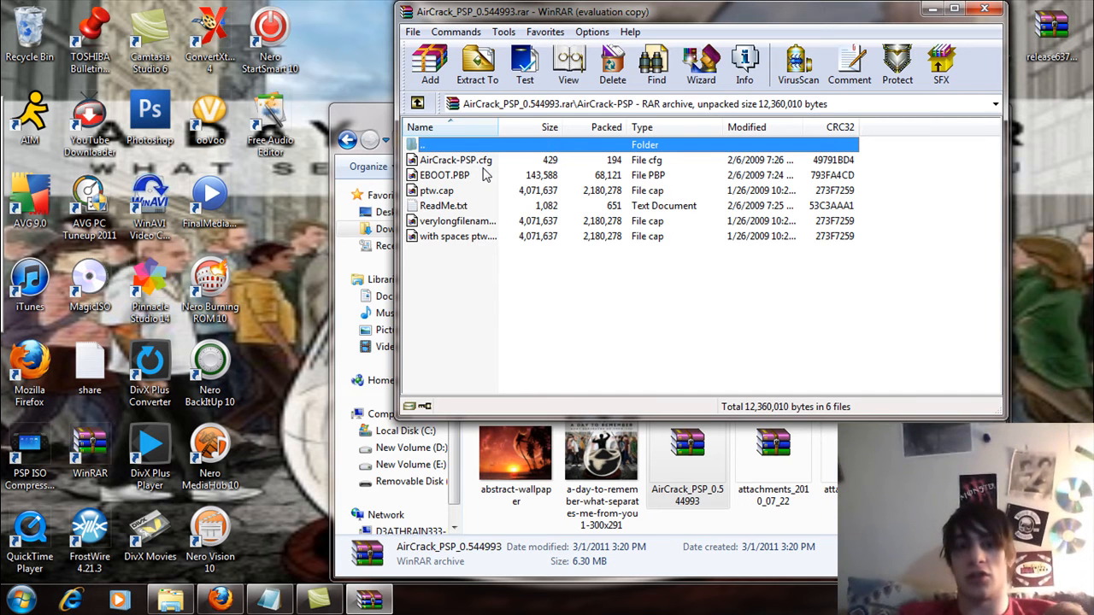
pyautogui.moveTo(468, 183)
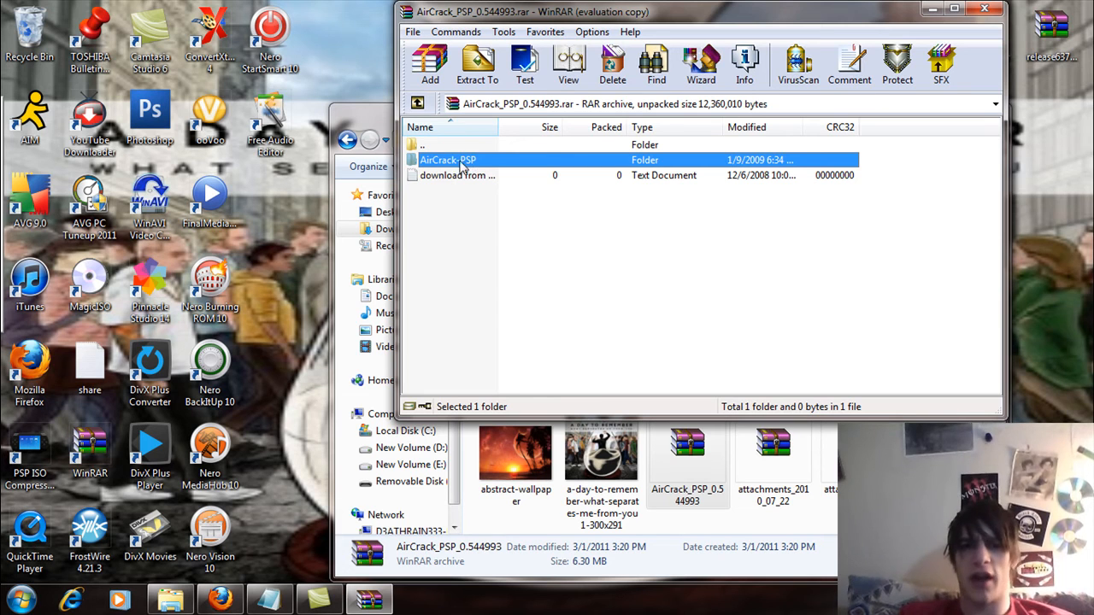
pyautogui.moveTo(448, 164)
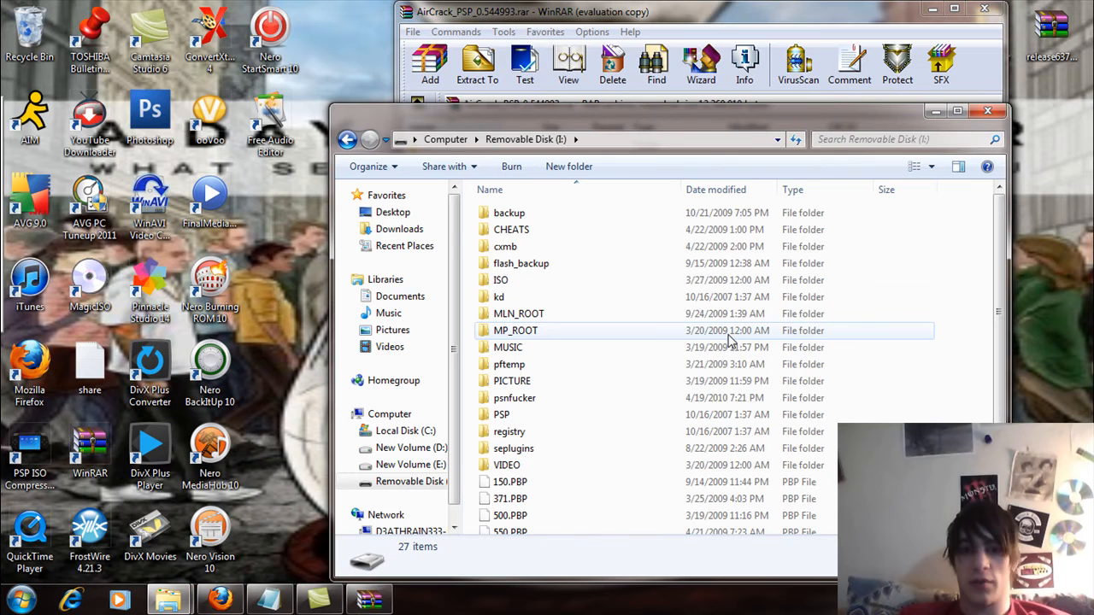
pyautogui.moveTo(512, 416)
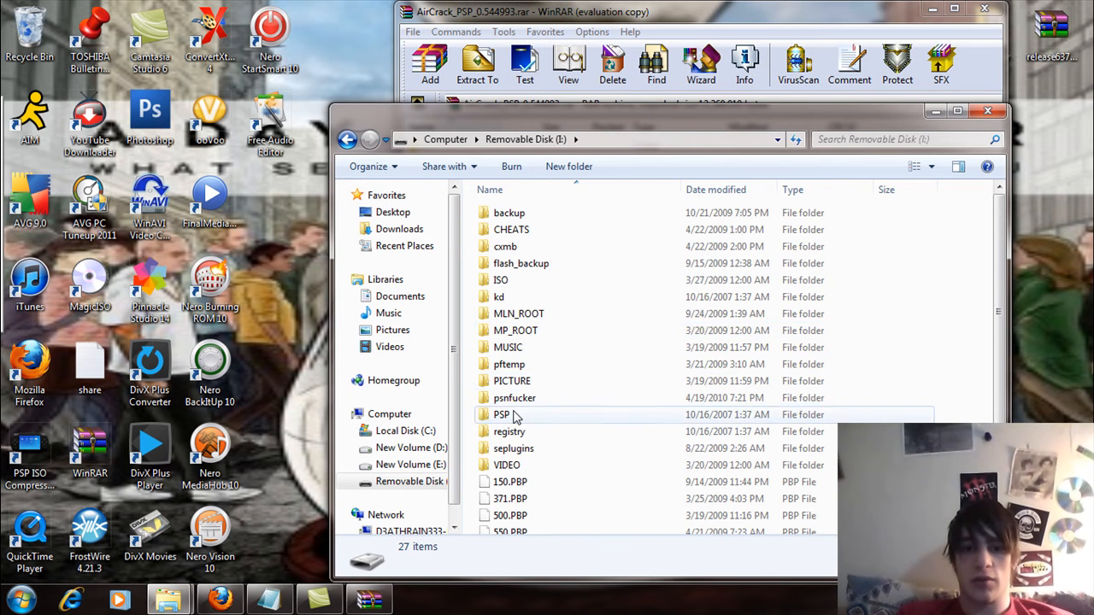
# - Open the PSP folder on the Removable Disk memory stick
pyautogui.doubleClick(501, 415)
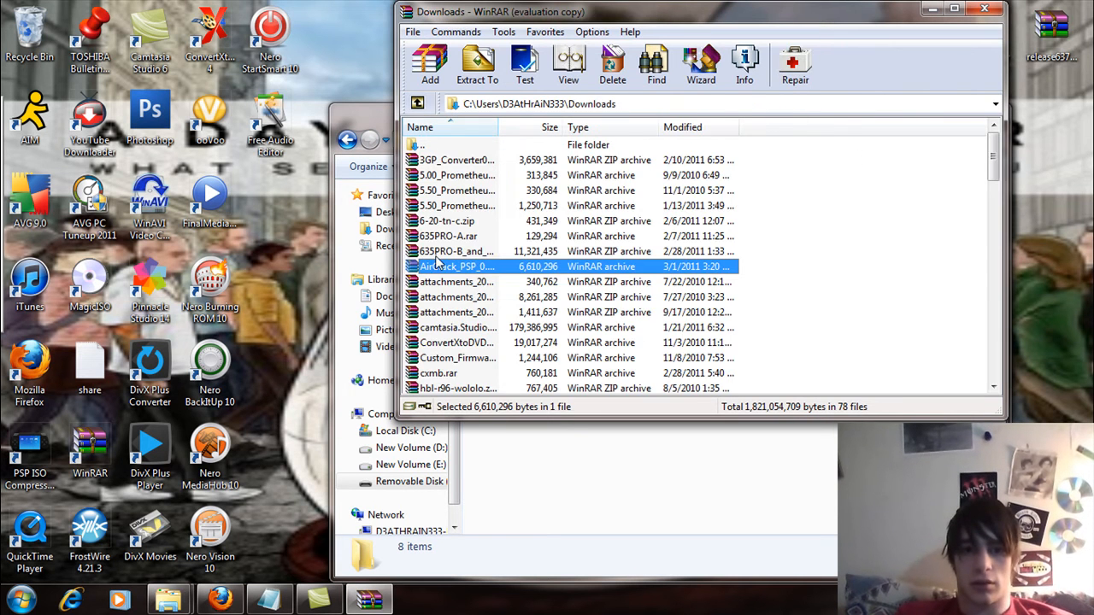
# - Reopen AirCrack_PSP_0.544993.rar from WinRAR's Downloads listing
pyautogui.doubleClick(448, 267)
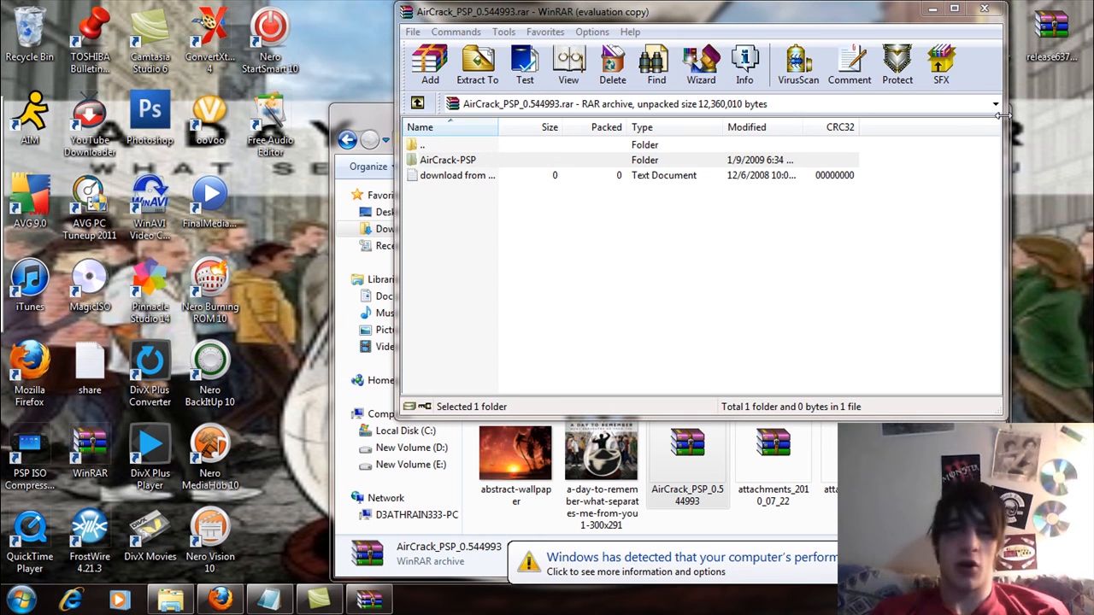
pyautogui.click(687, 571)
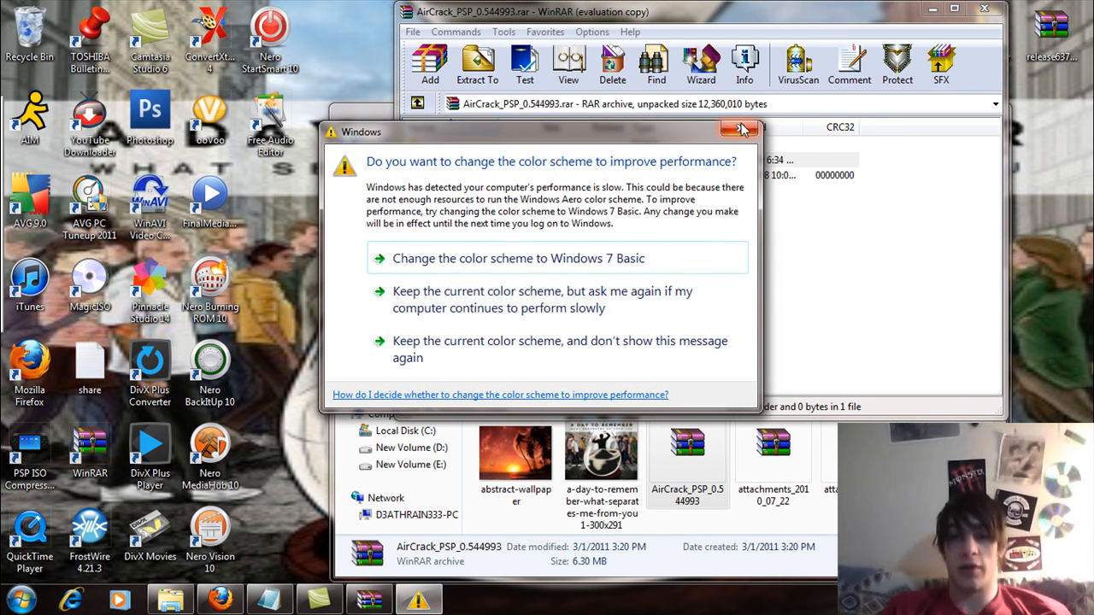
pyautogui.click(740, 130)
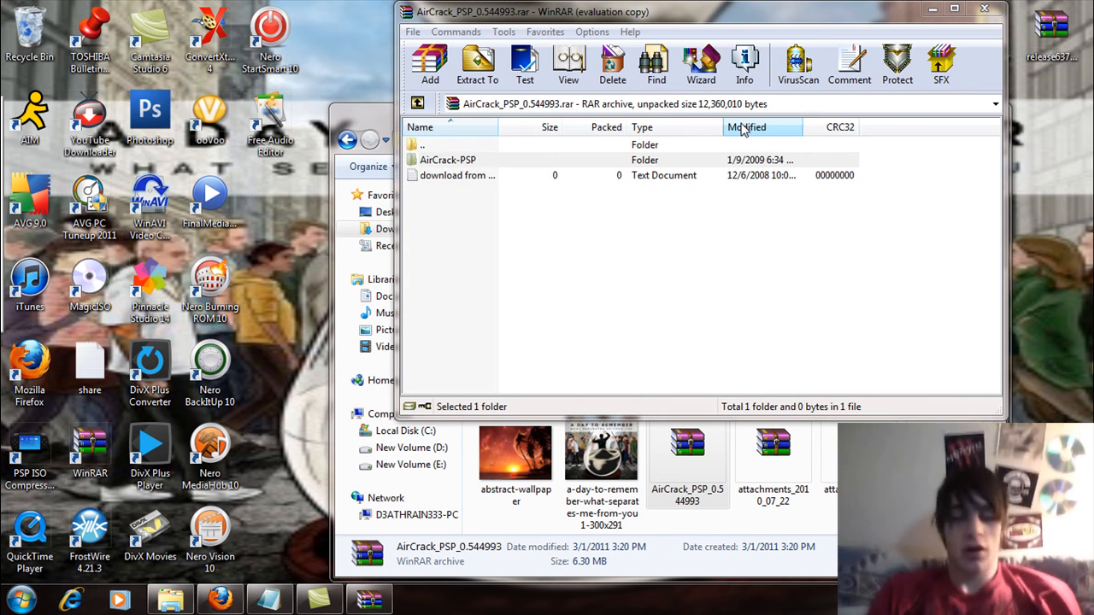